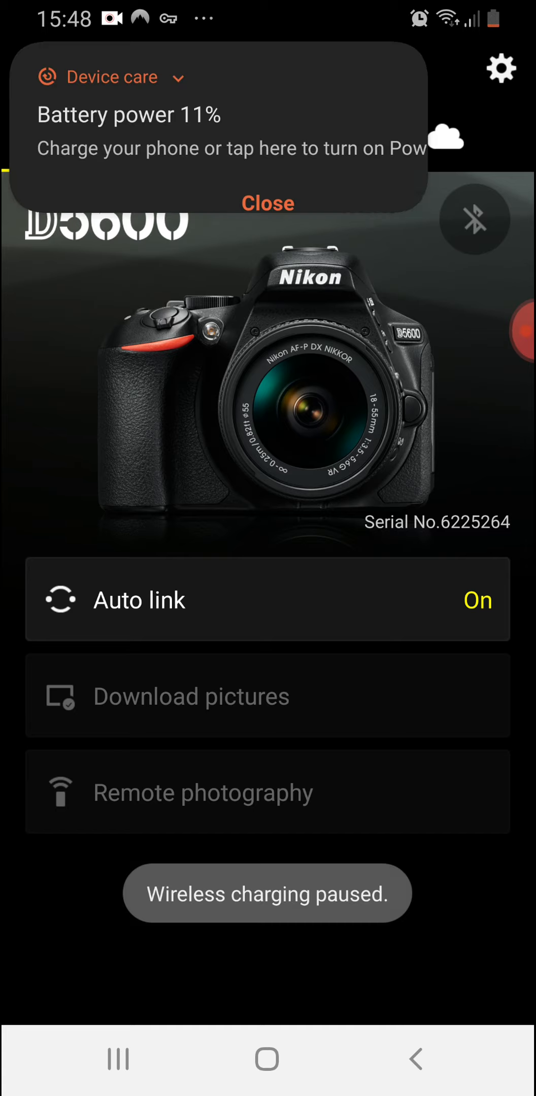
# Dismiss the battery notification and leave SnapBridge's D5600 screen for the home screen.
pyautogui.click(268, 203)
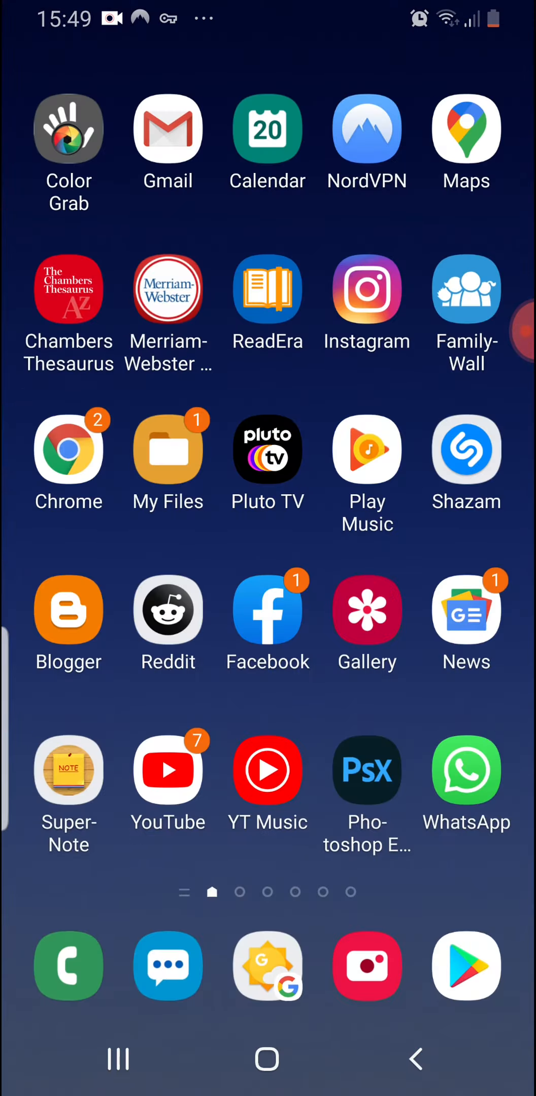
pyautogui.click(367, 967)
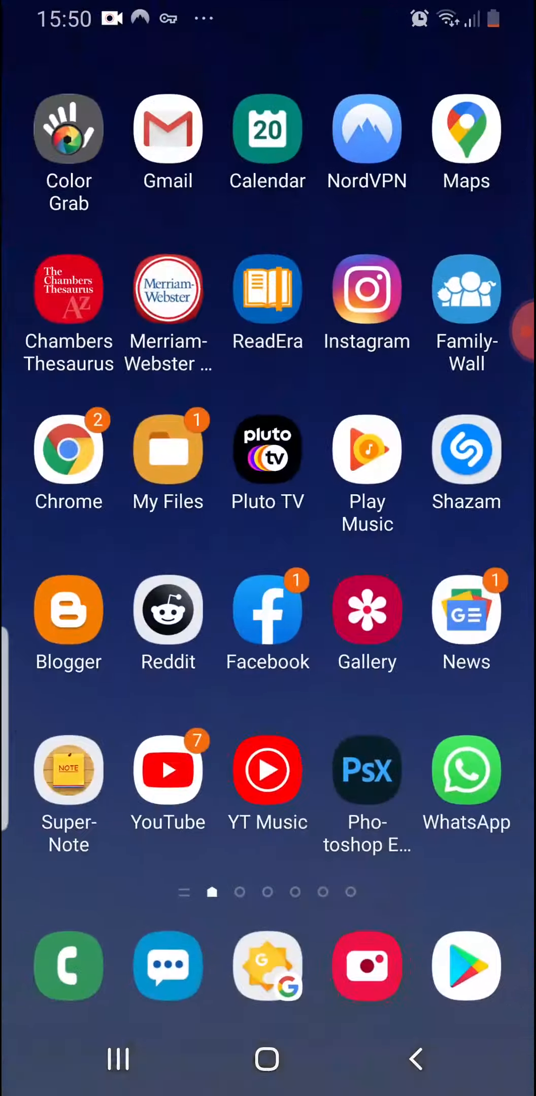
# From quick settings, reach the Wi-Fi list and select the camera's D5600_6225264 network.
pyautogui.scroll(-3)
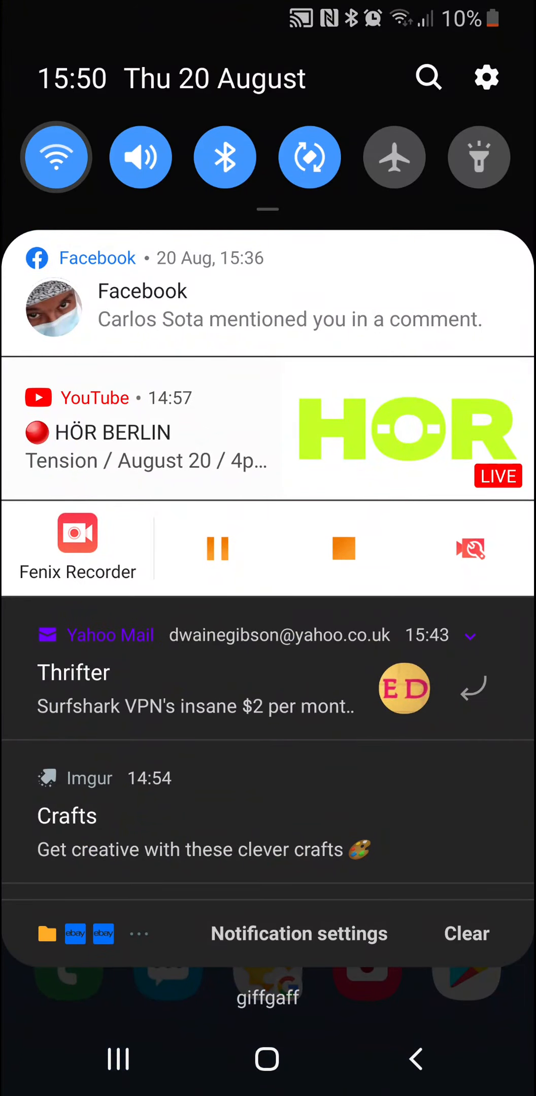
pyautogui.click(55, 155)
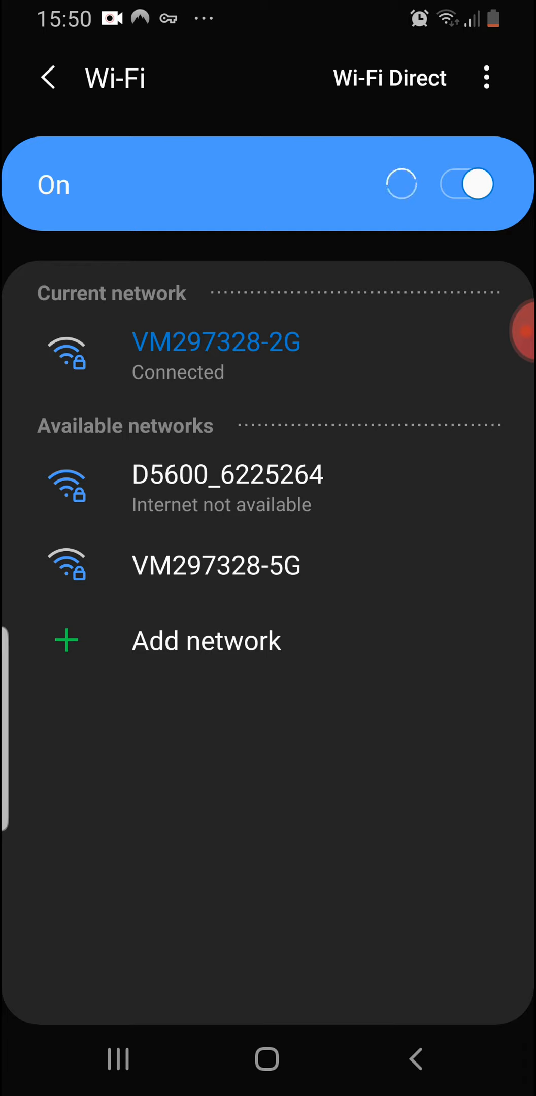
pyautogui.click(226, 485)
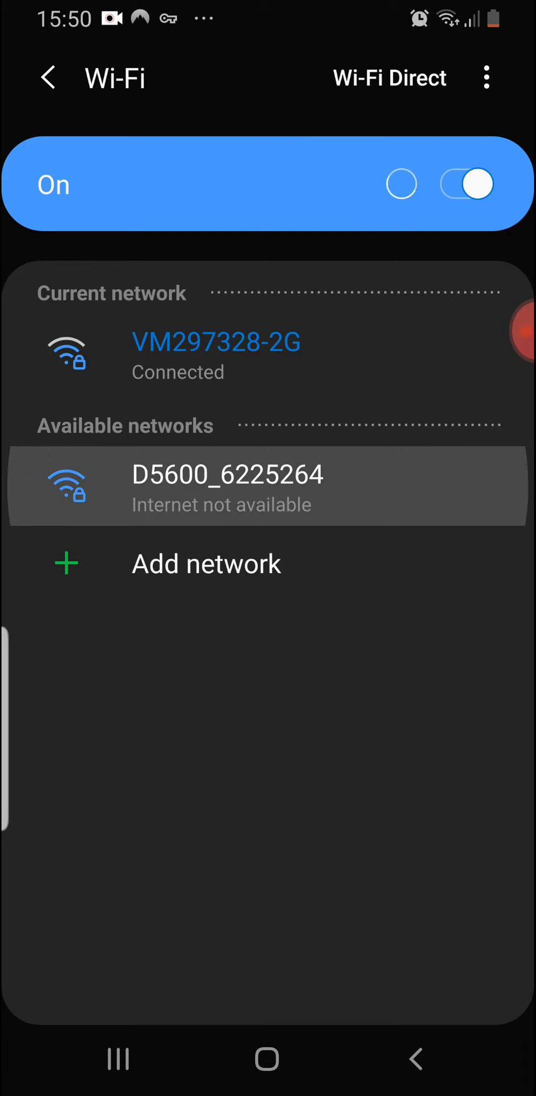
pyautogui.click(227, 485)
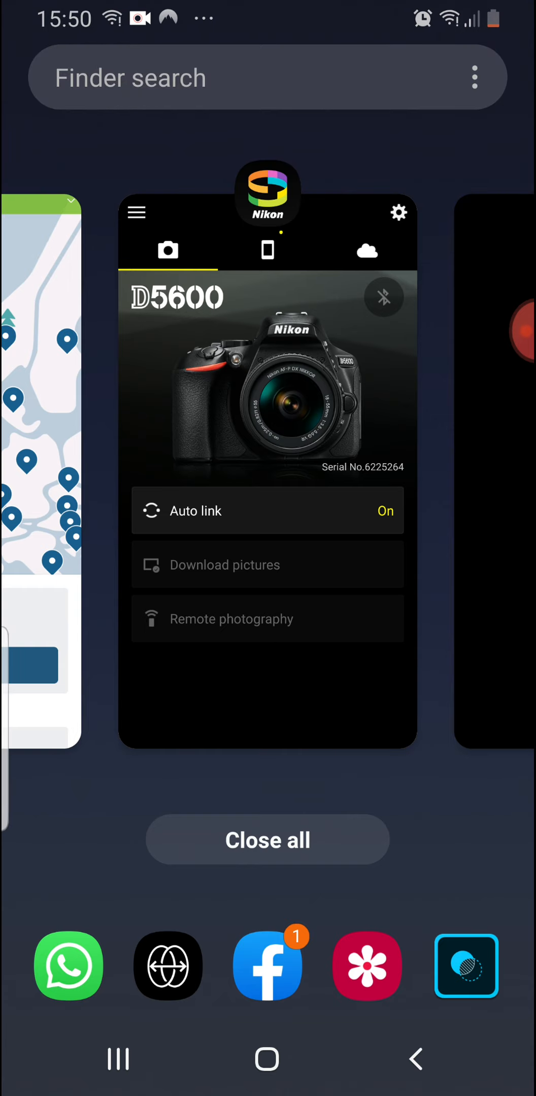
# Close recents and launch NordVPN, shown connected to United Kingdom #1856.
pyautogui.click(268, 382)
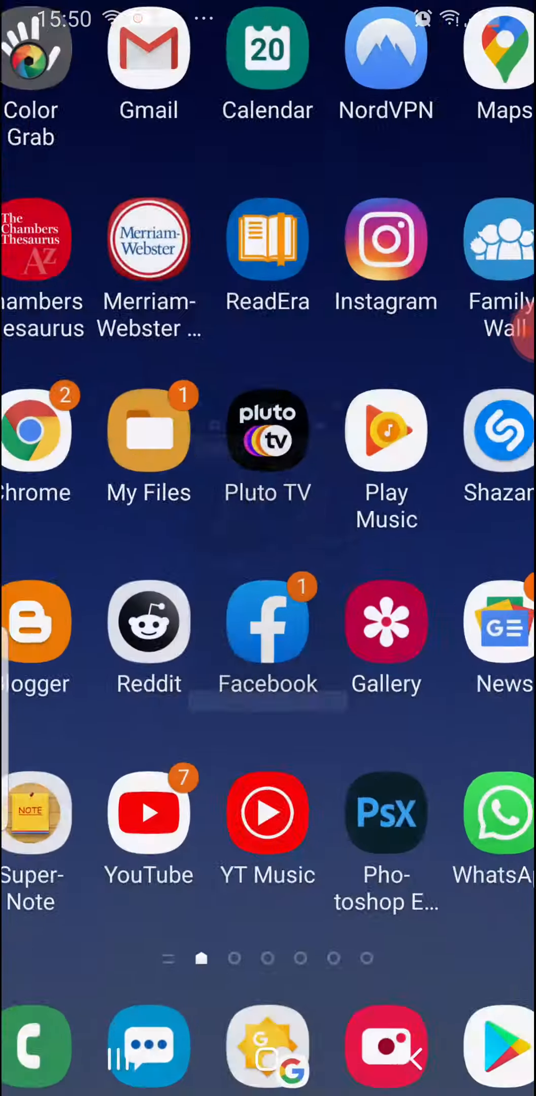
pyautogui.click(385, 1051)
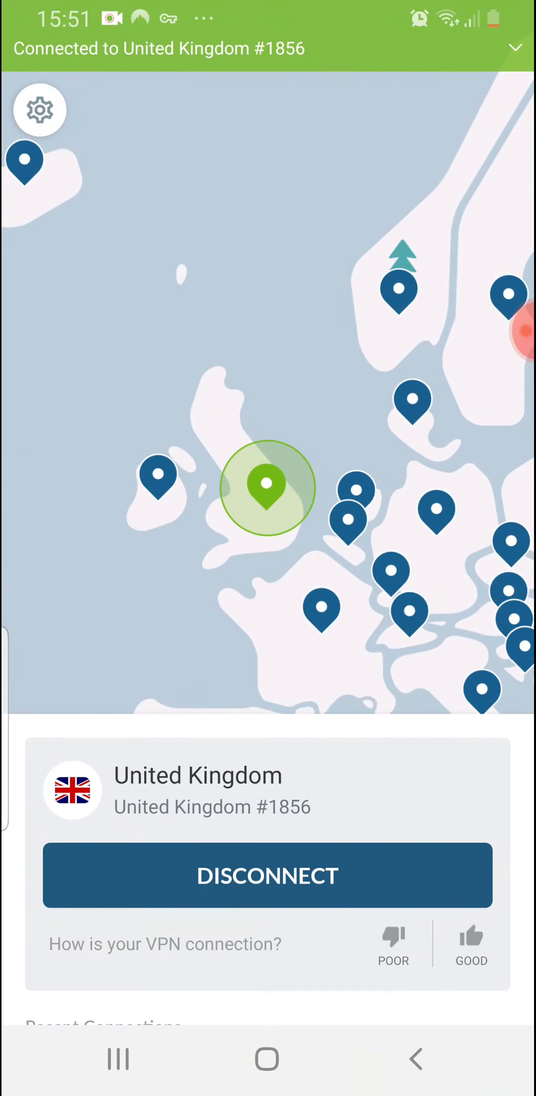
# Disconnect NordVPN, then return via Home to the recent apps overview.
pyautogui.click(268, 875)
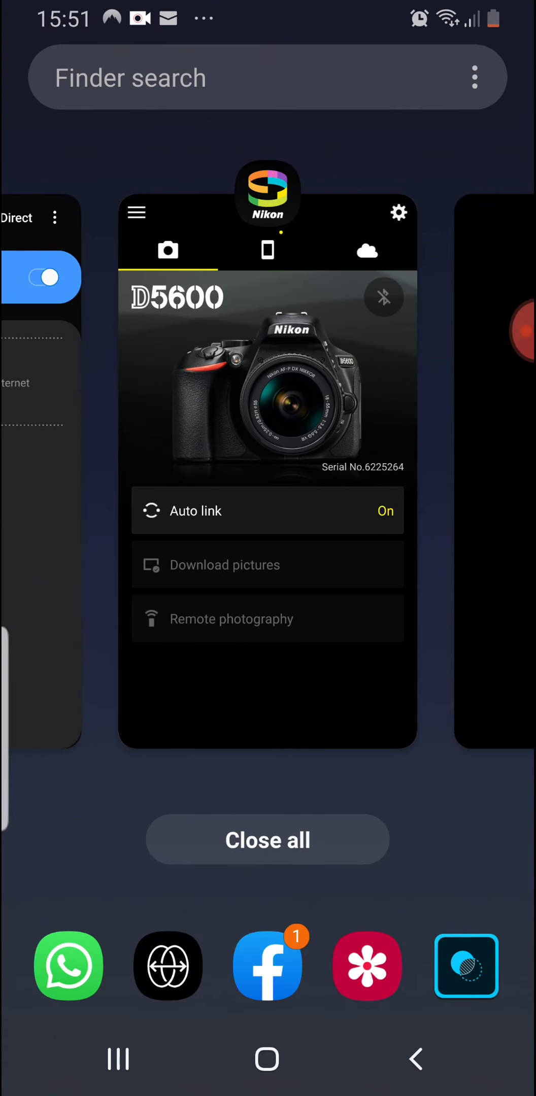
pyautogui.click(268, 381)
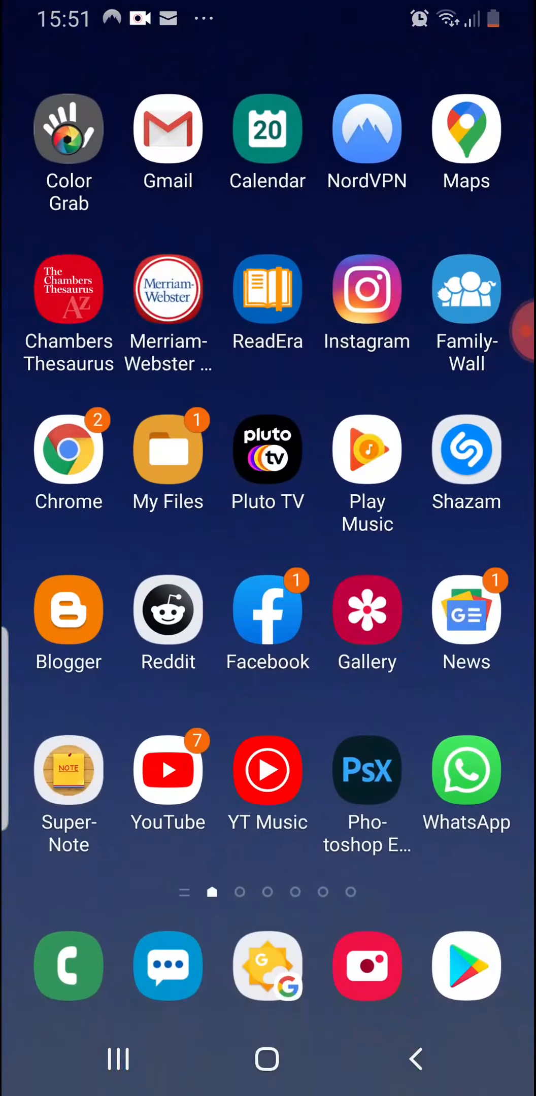
pyautogui.click(366, 967)
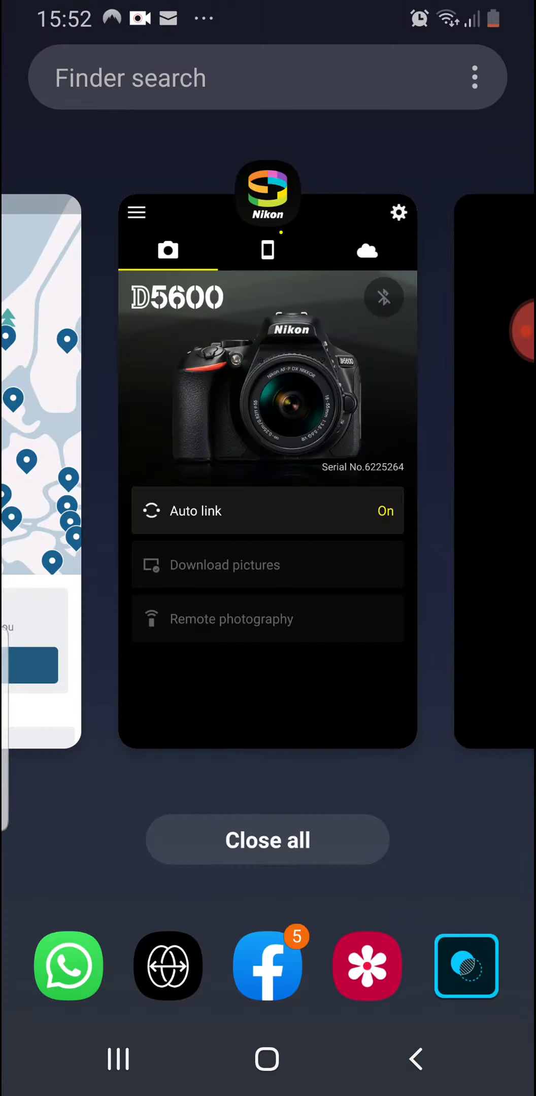
# Switch the phone from VM297328-2G home Wi-Fi to the camera's D5600_6225264 network.
pyautogui.click(266, 385)
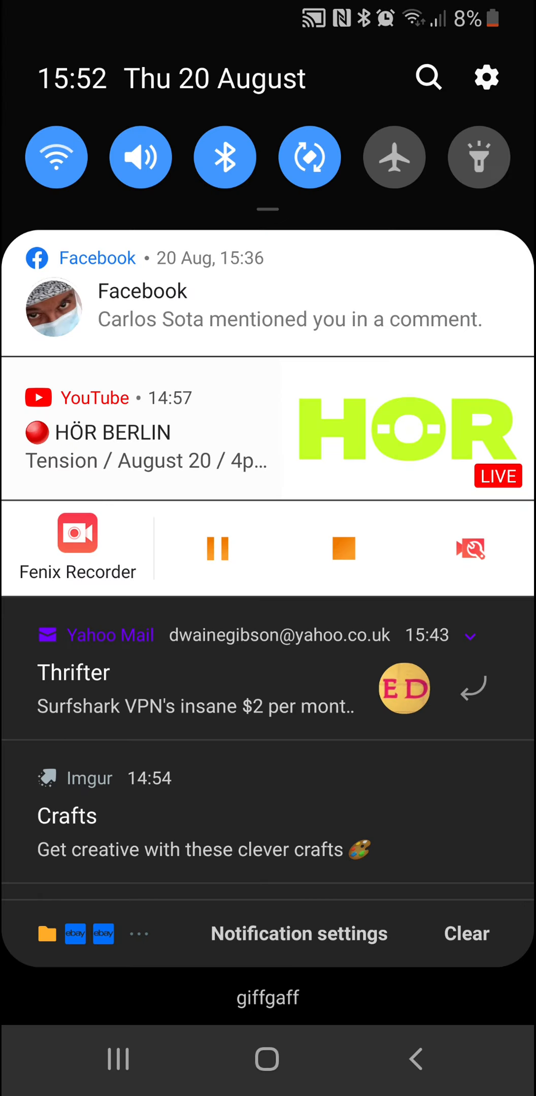
pyautogui.click(58, 156)
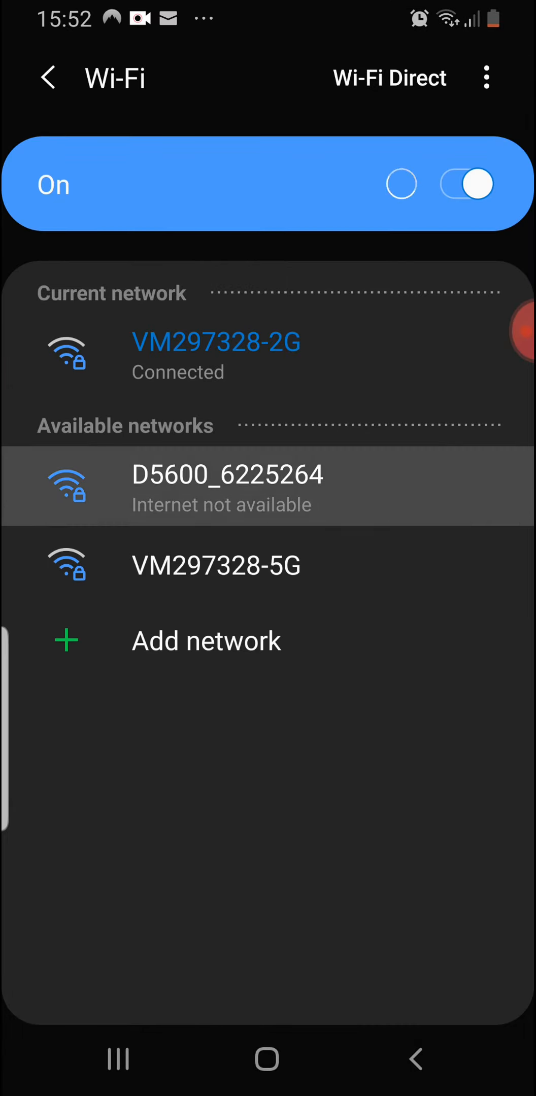
pyautogui.click(227, 486)
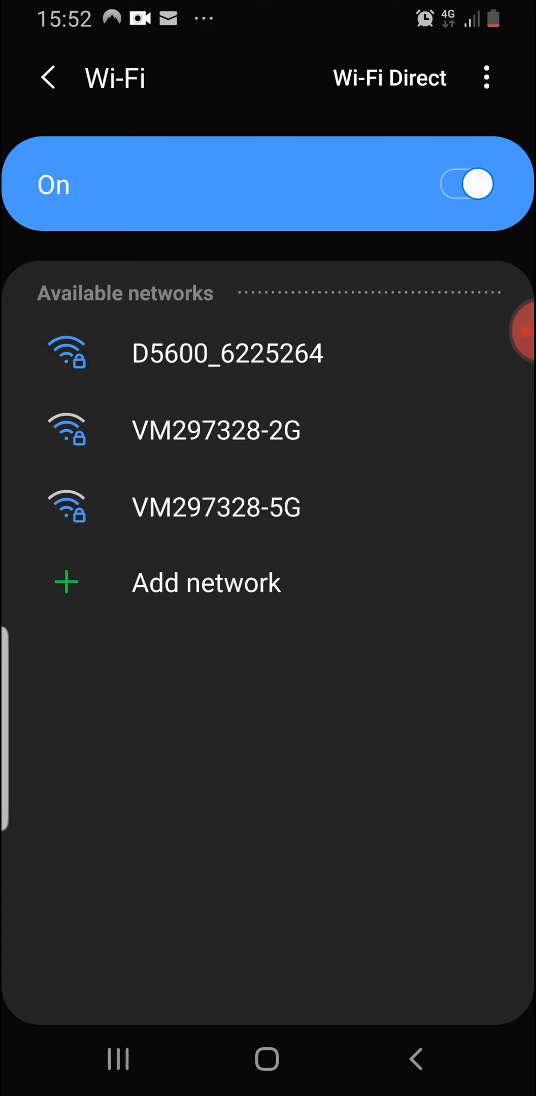
pyautogui.click(227, 352)
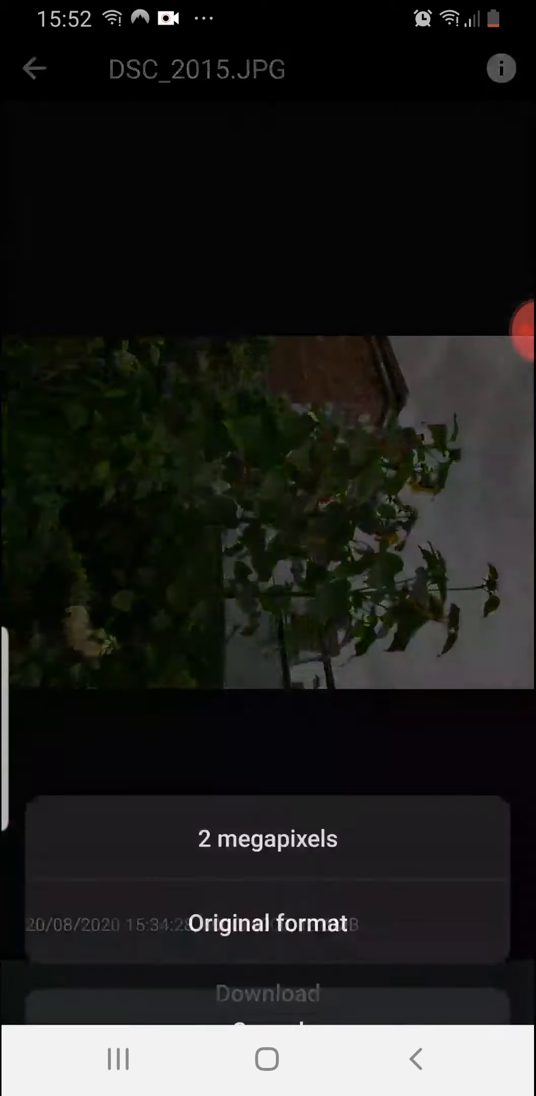
# Download DSC_2015.JPG from the camera in its original format.
pyautogui.click(269, 993)
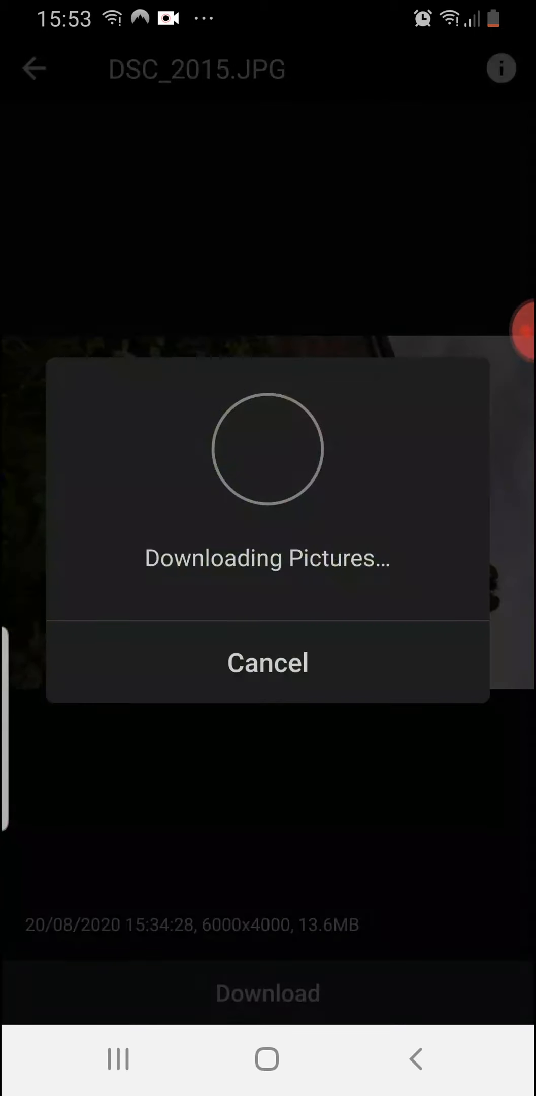